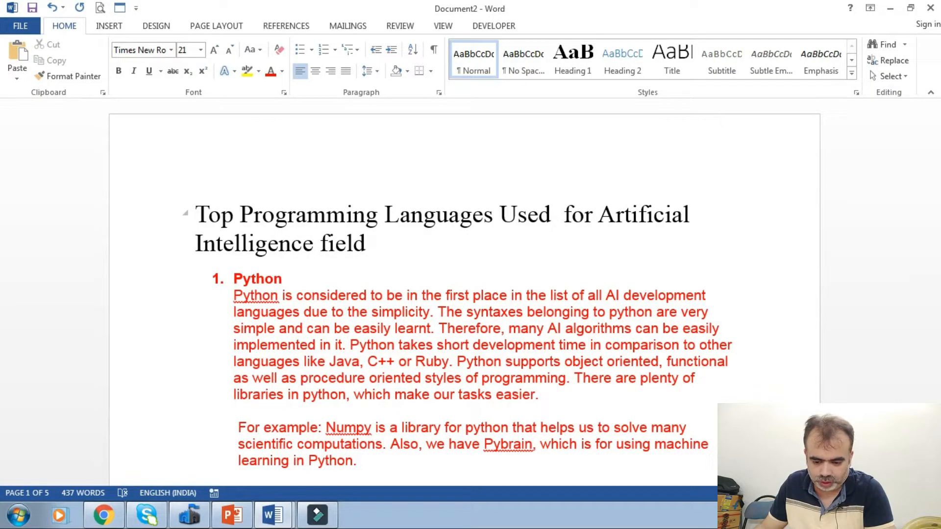
Step: Click in the document body several times while reading the opening page
left_click(239, 214)
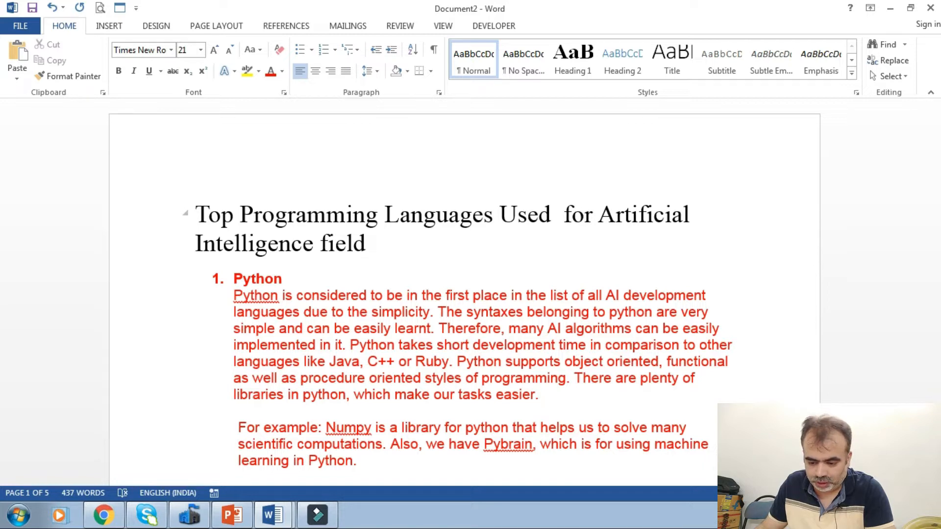
left_click(238, 214)
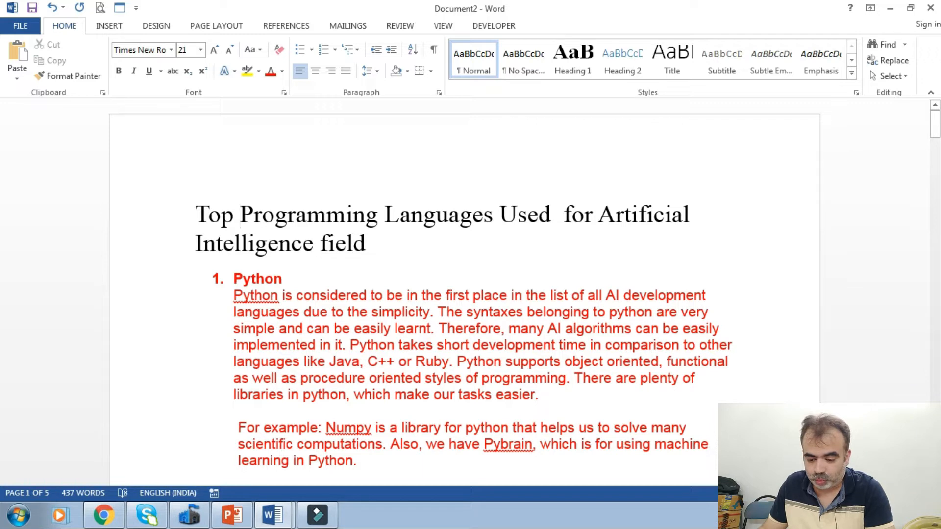
left_click(239, 215)
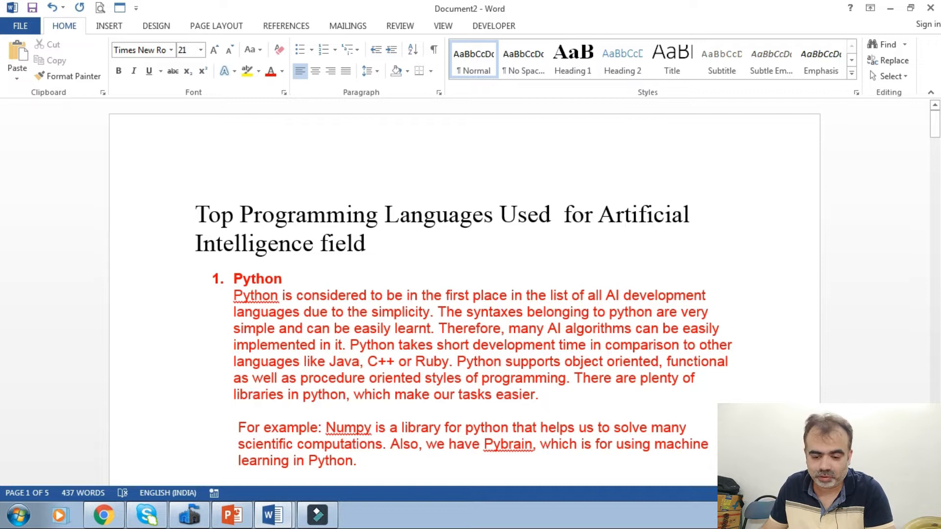
left_click(239, 214)
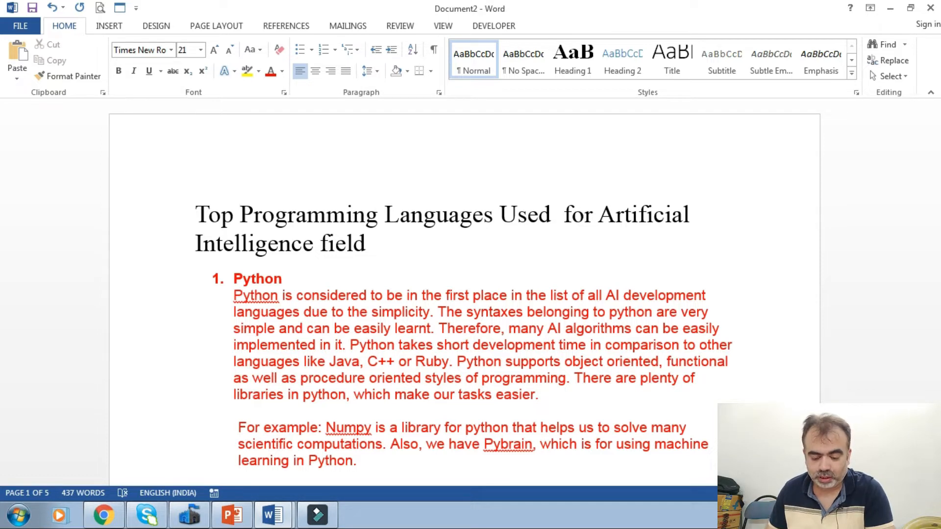
left_click(239, 214)
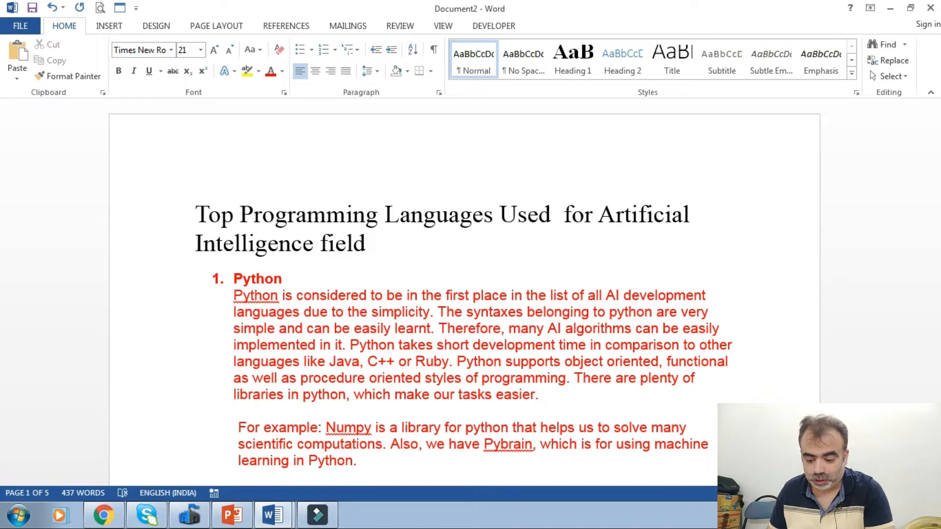
left_click(239, 214)
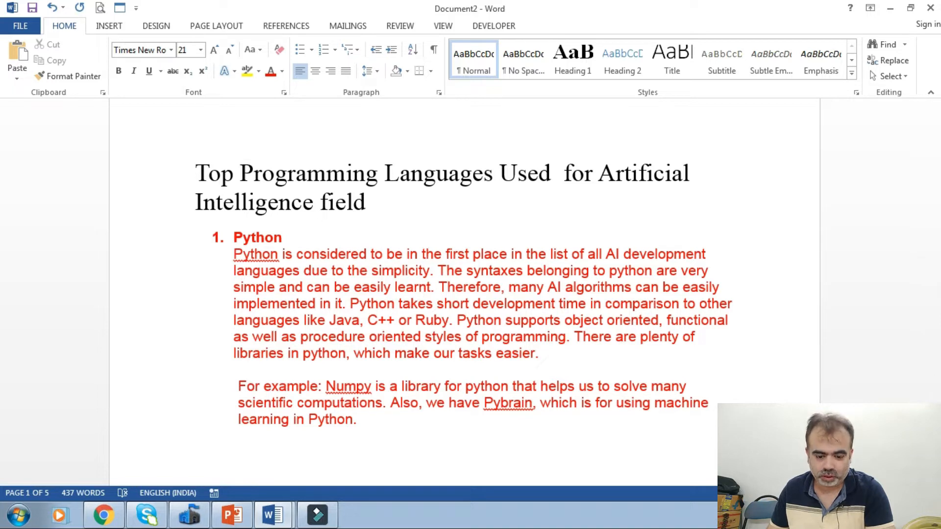
left_click(239, 173)
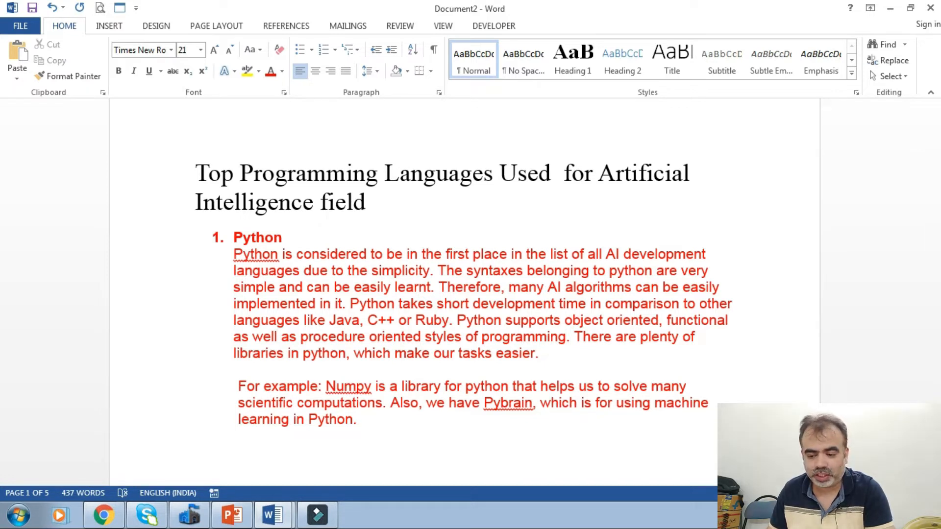
left_click(238, 173)
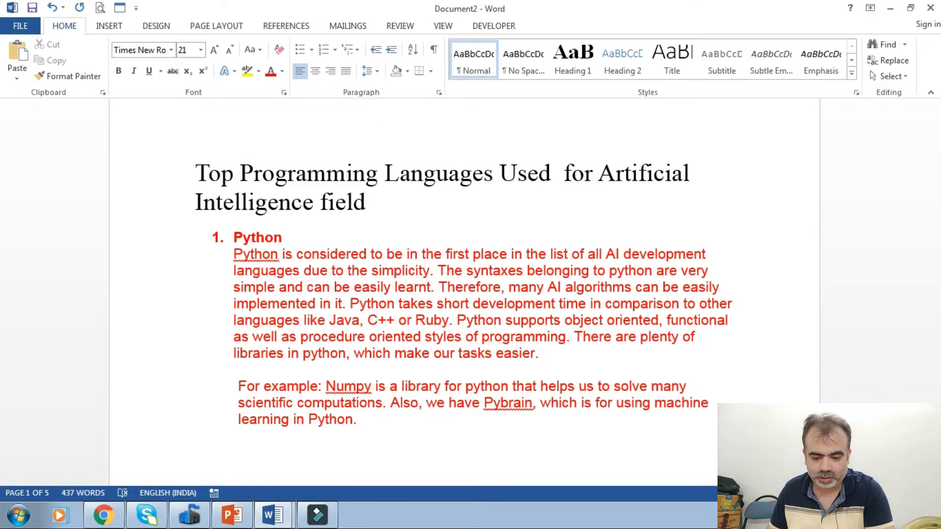
Step: Scroll down to page 2 and read the R section on statistical packages
scroll("down", 3)
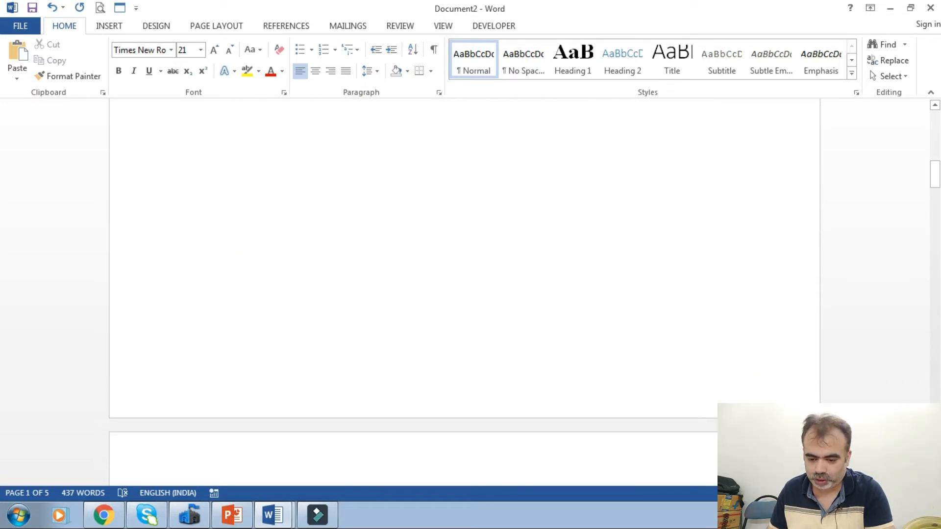
scroll("down", 3)
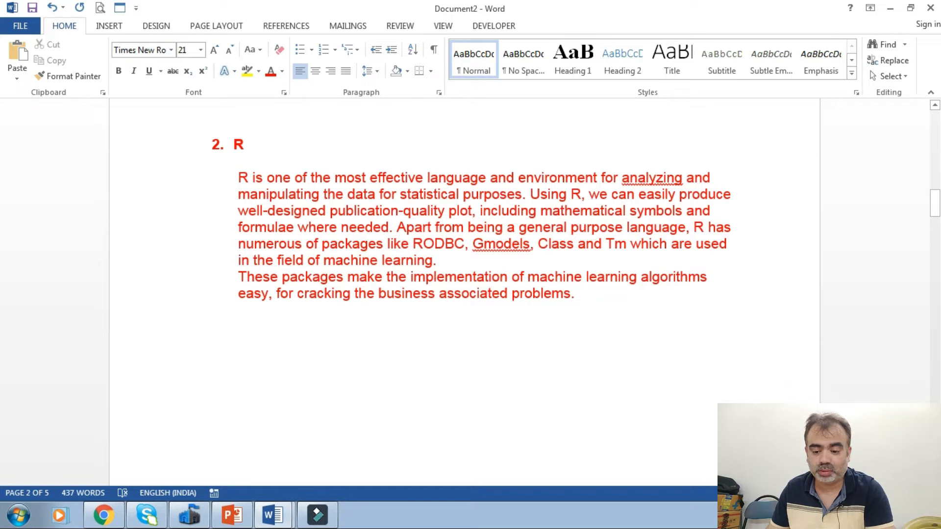
scroll("down", 3)
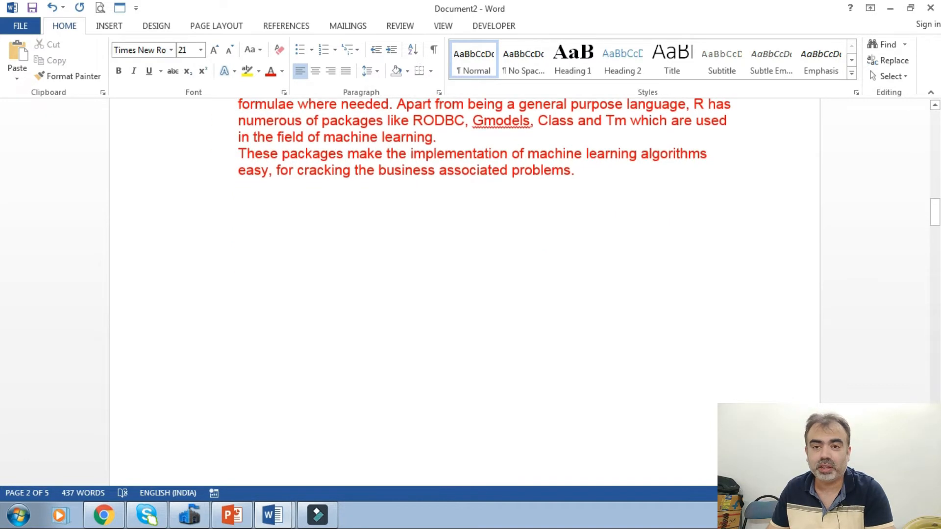
scroll("down", 3)
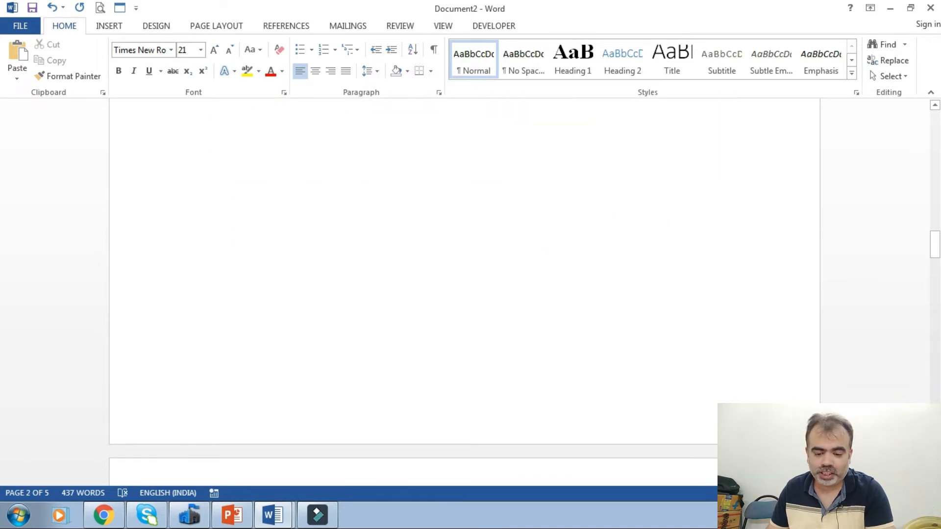
Step: Scroll down to page 3 to reach the third red numbered section, Lisp
scroll("down", 3)
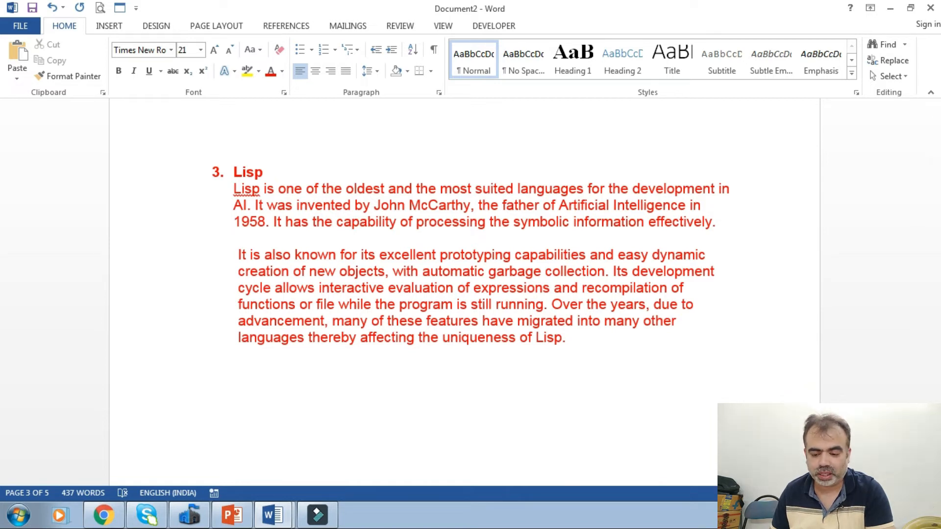
scroll("down", 3)
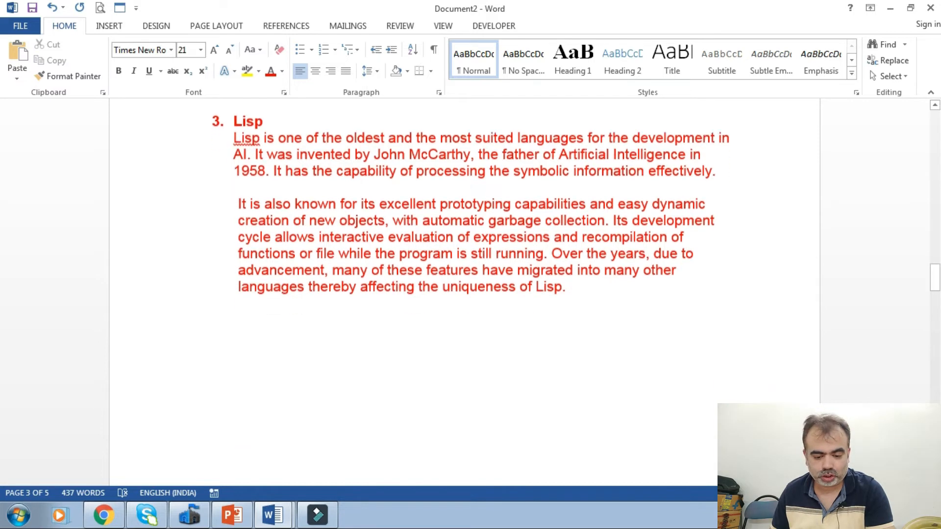
Step: Scroll past Prolog on page 4 to the final Java section on page 5
scroll("down", 3)
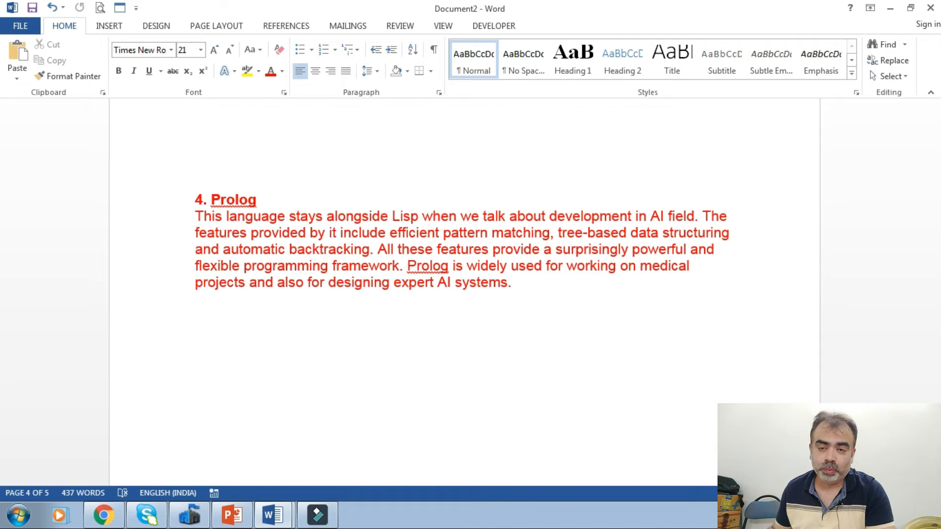
scroll("down", 3)
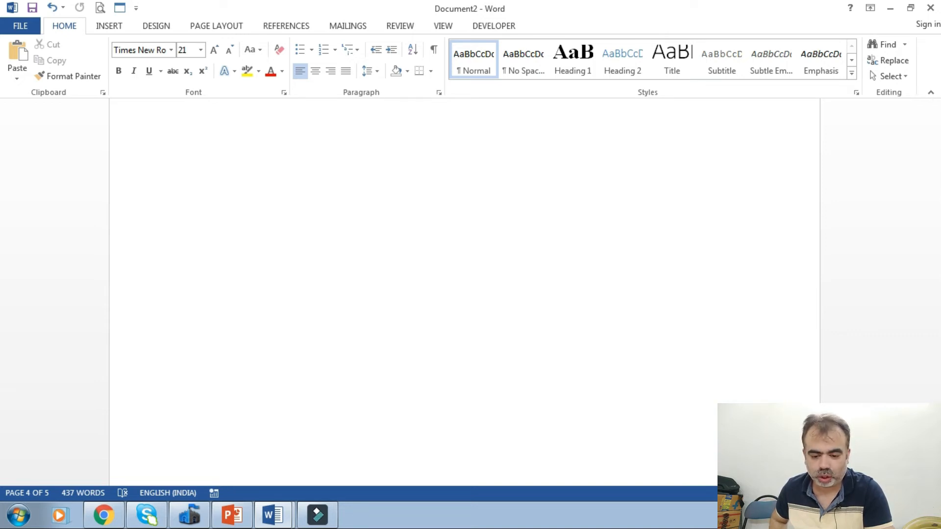
scroll("down", 3)
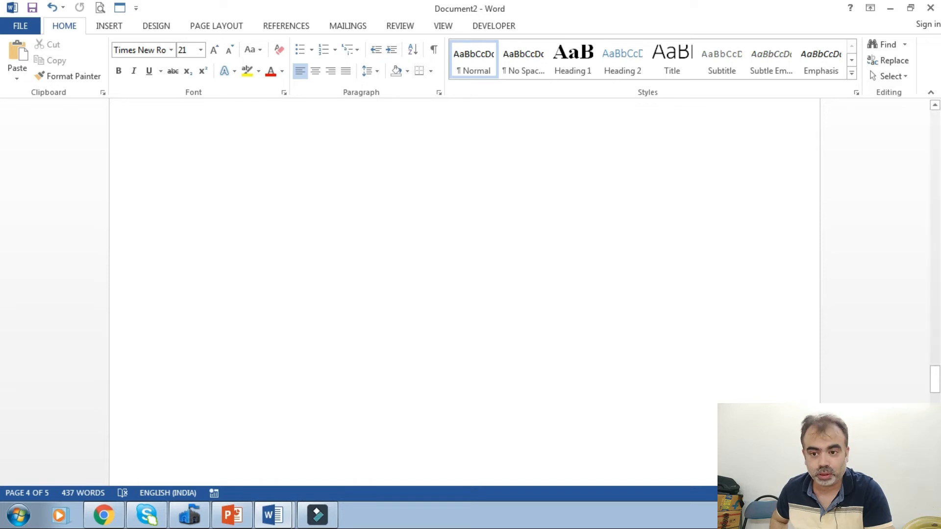
scroll("down", 3)
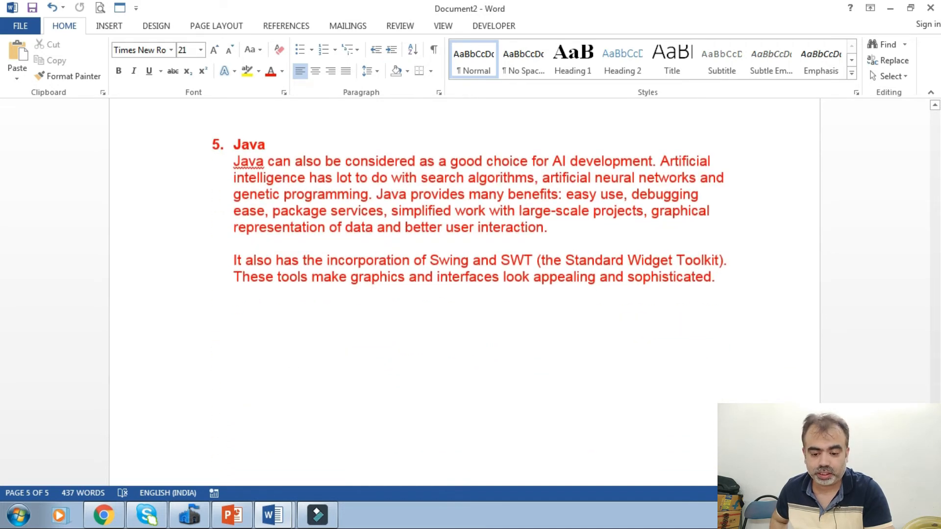